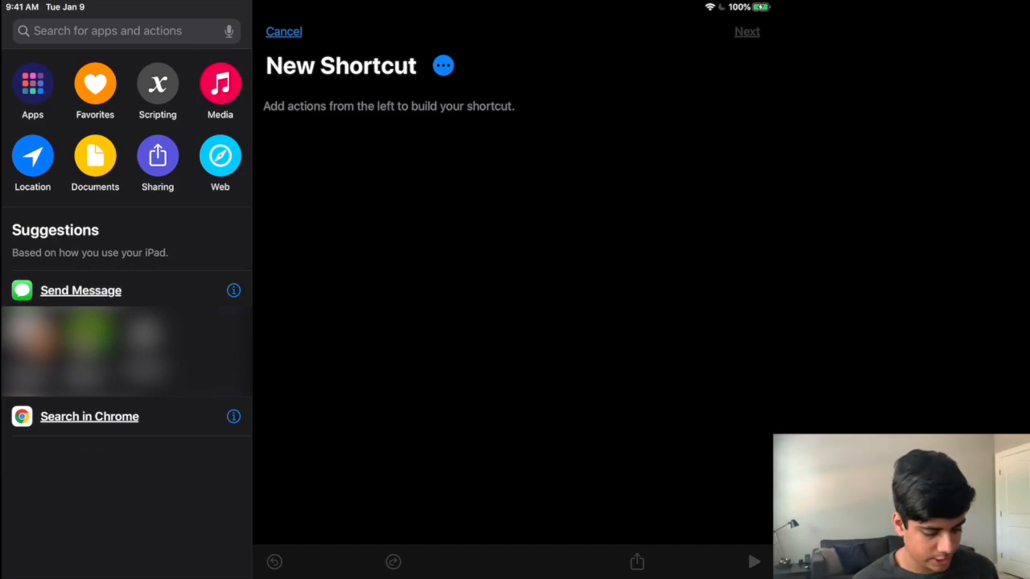
Open the Details panel of the new, empty shortcut.
click(283, 31)
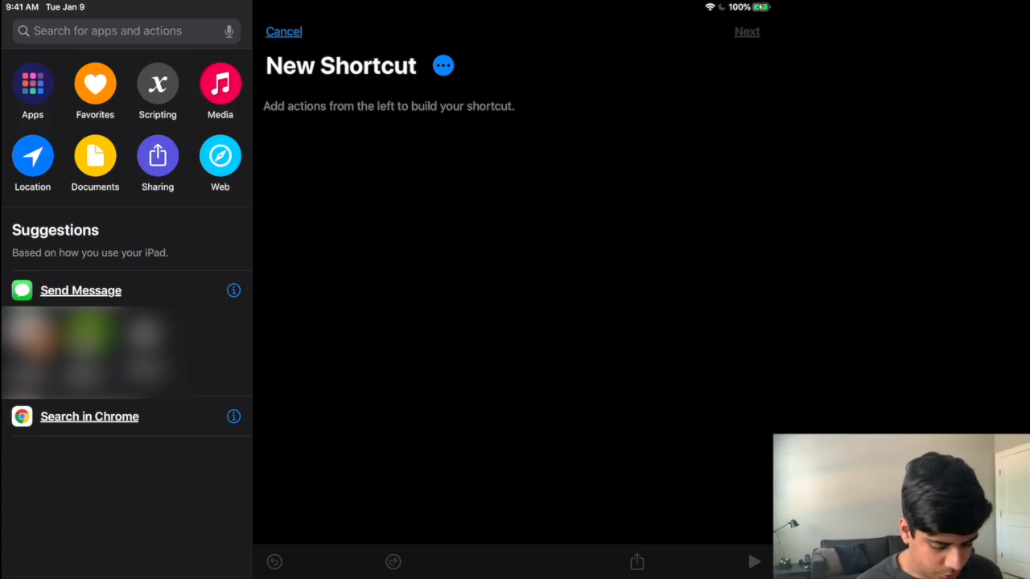
click(442, 65)
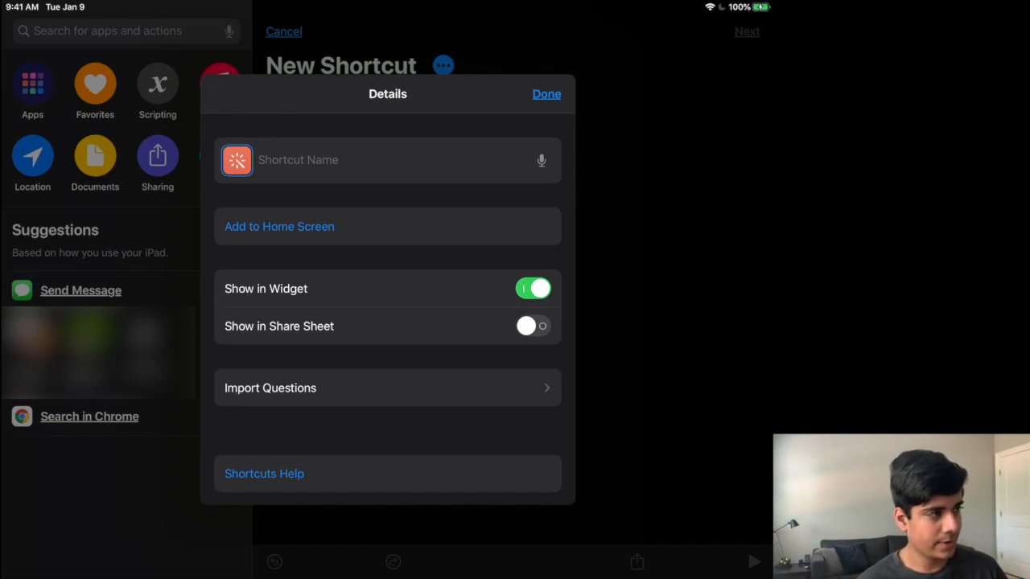
Set the shortcut icon's color to blue and its glyph to the share symbol.
click(236, 160)
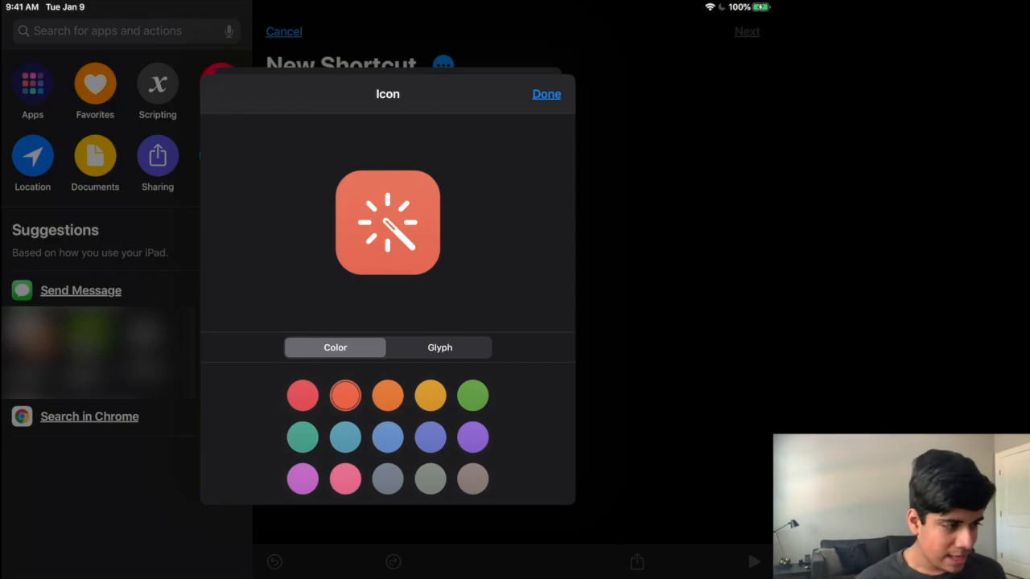
click(387, 437)
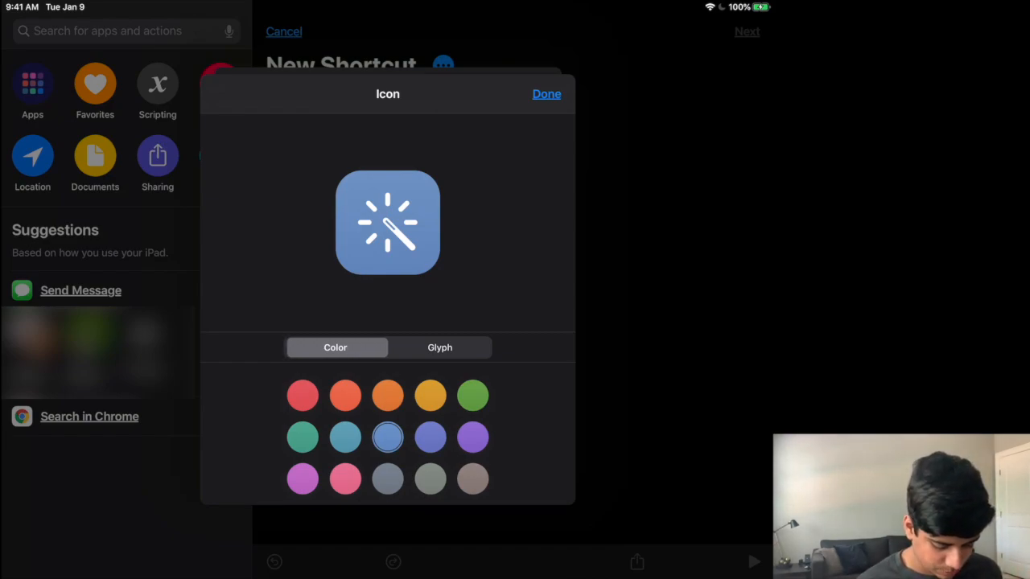
click(439, 348)
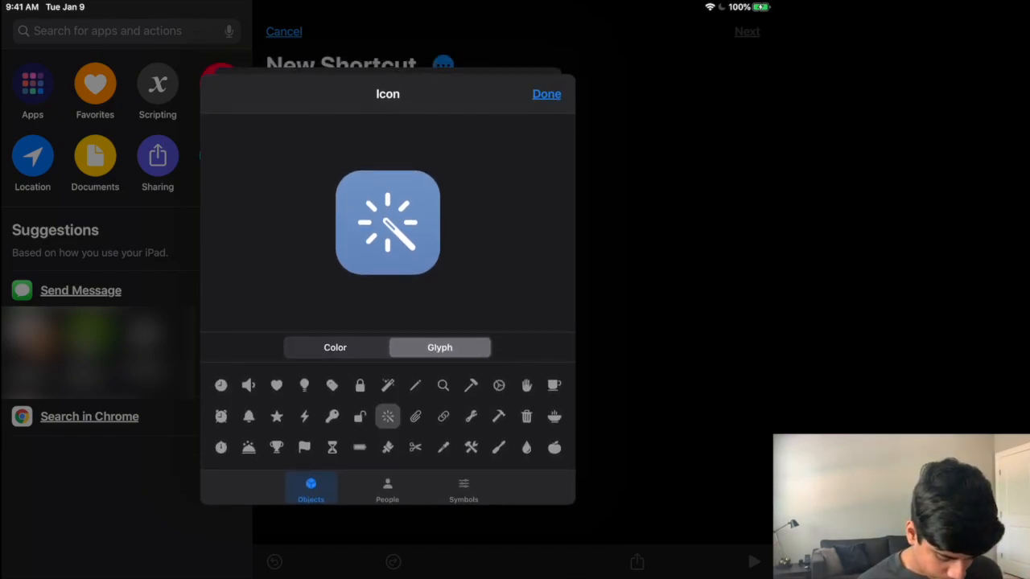
click(462, 488)
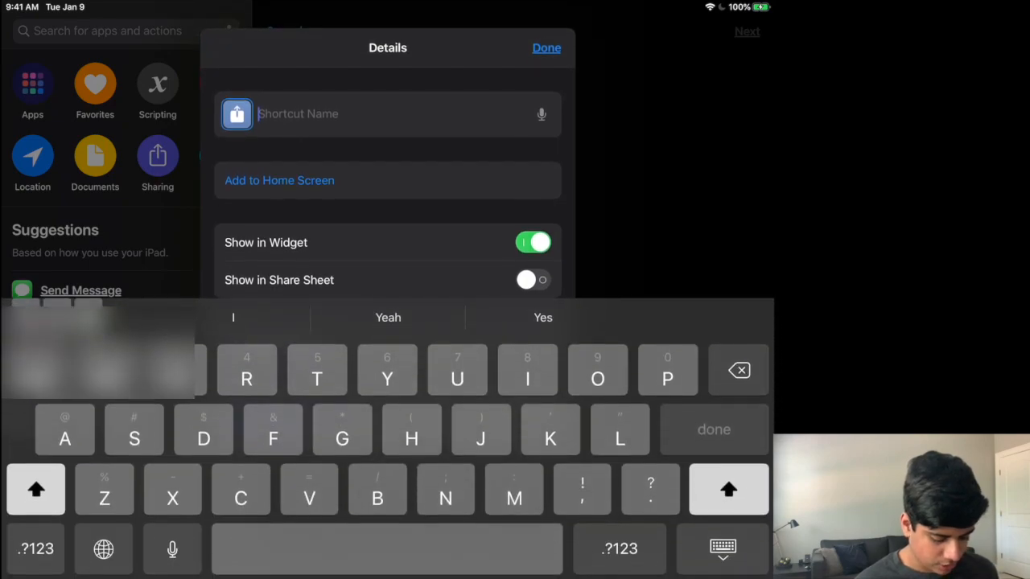
Name the shortcut 'Send Page to Kindle', enable Show in Share Sheet, and close Details.
text(Send Pg)
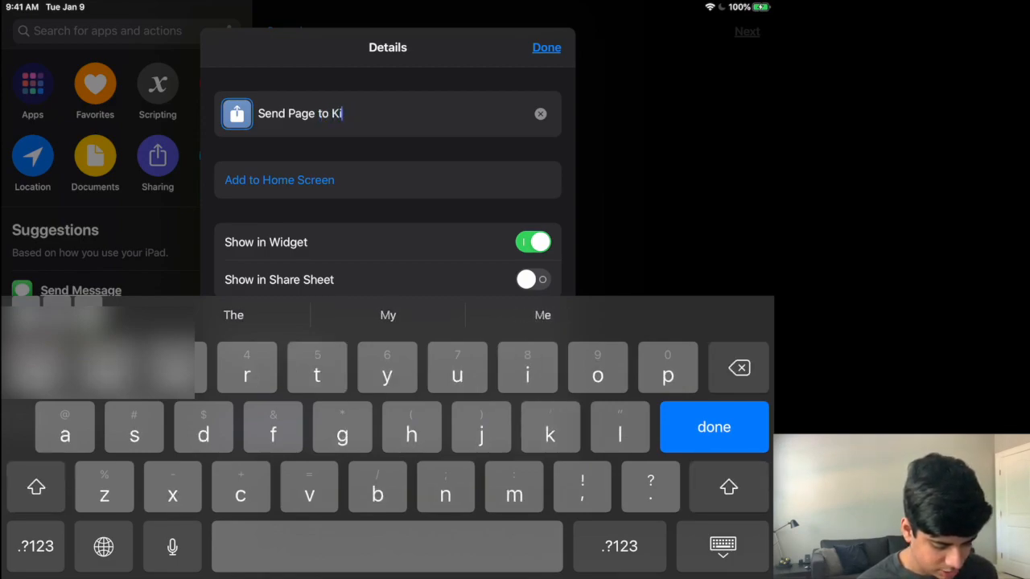
text(ndle)
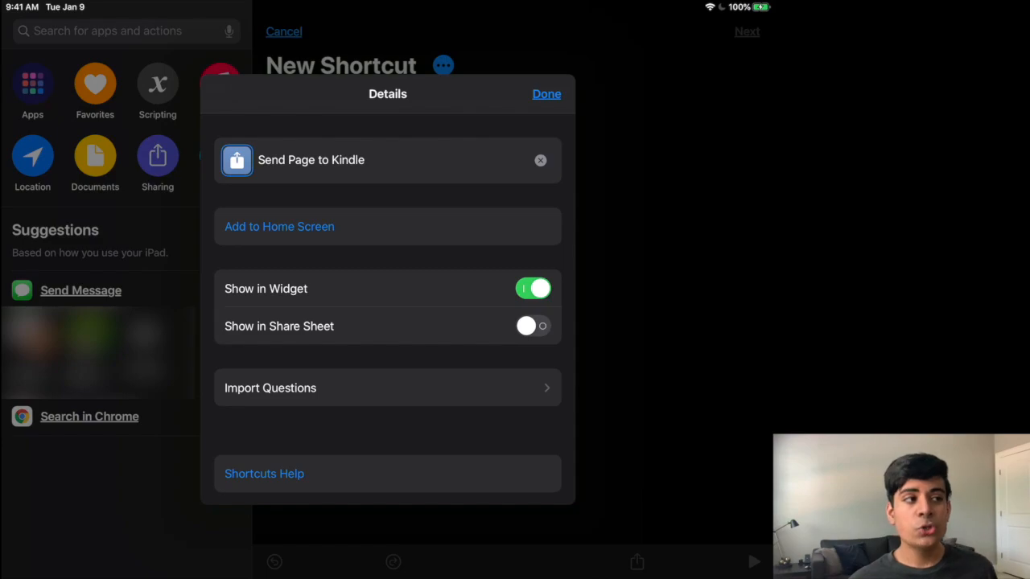
click(532, 326)
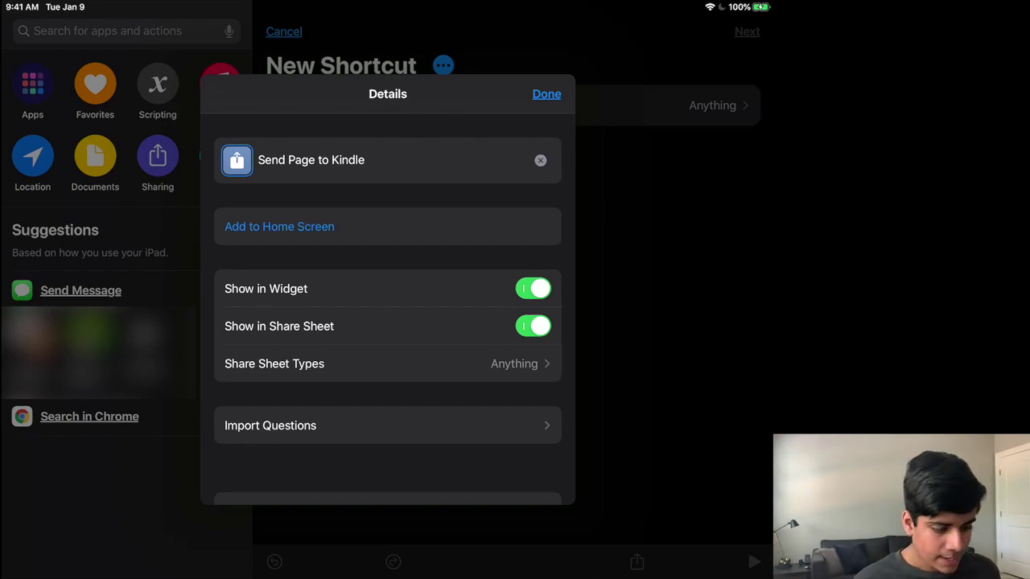
click(546, 93)
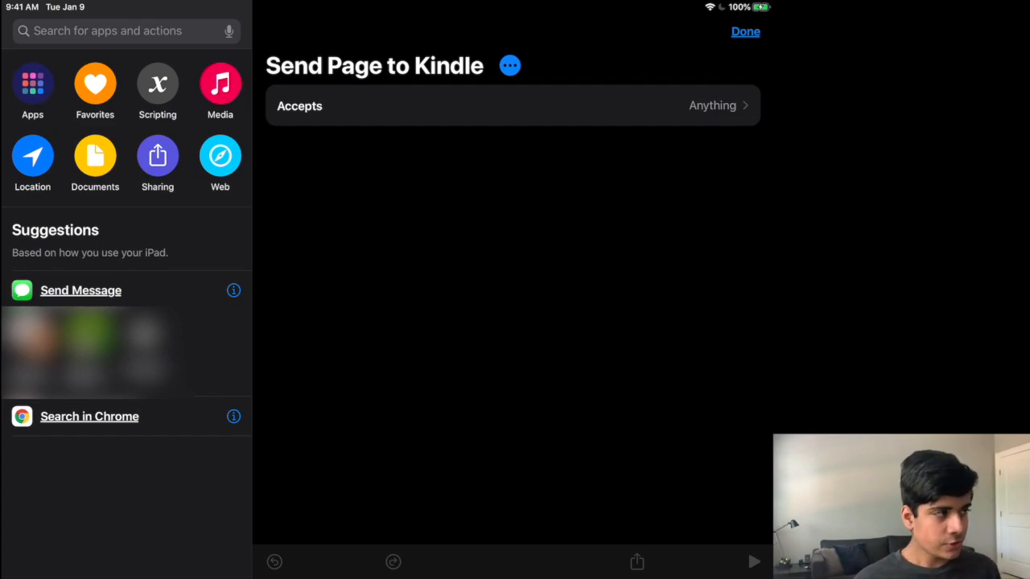
Untick Contacts, Files, Media and other unneeded types in the Accepts list.
click(712, 106)
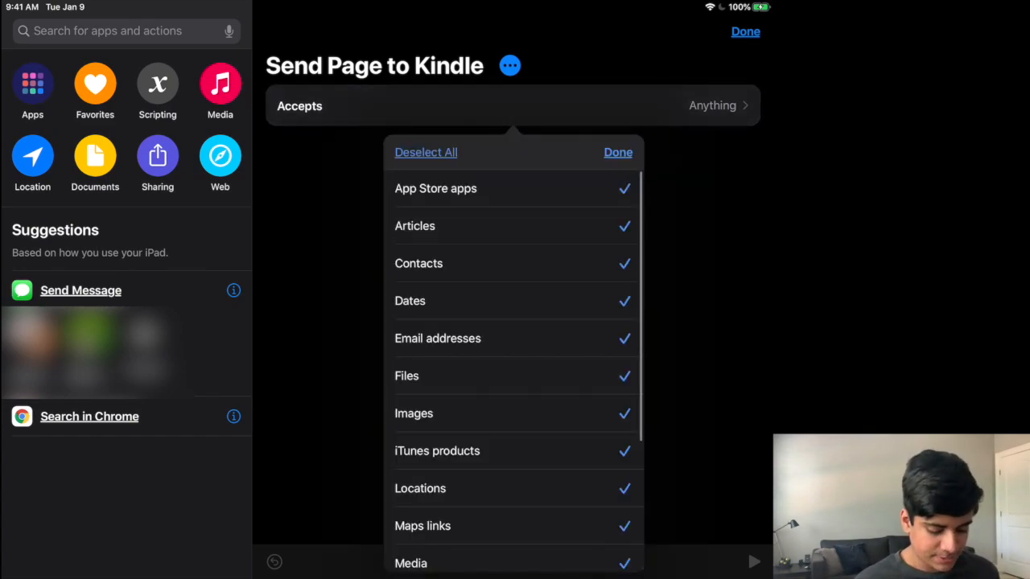
scroll(down, 3)
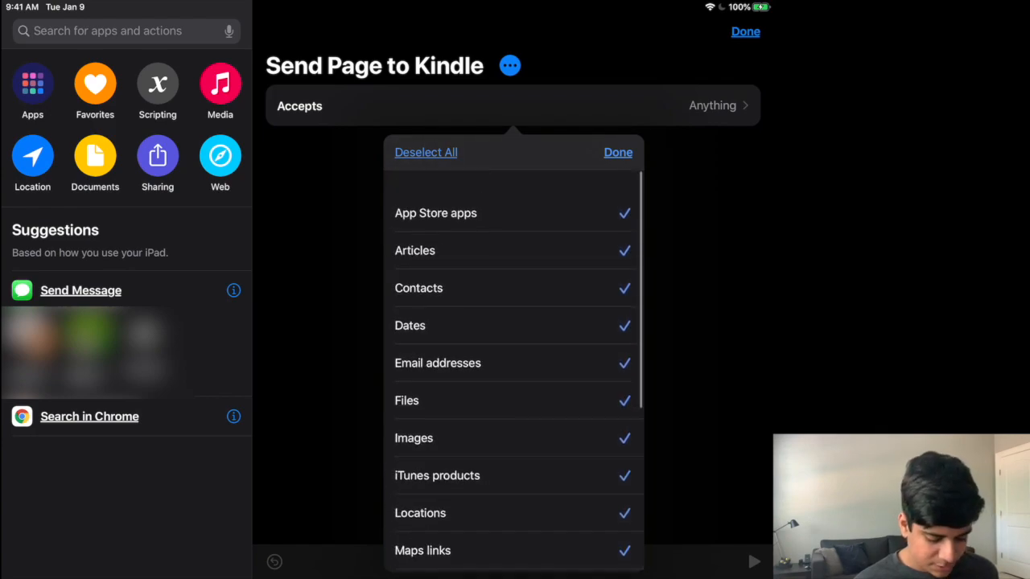
scroll(down, 3)
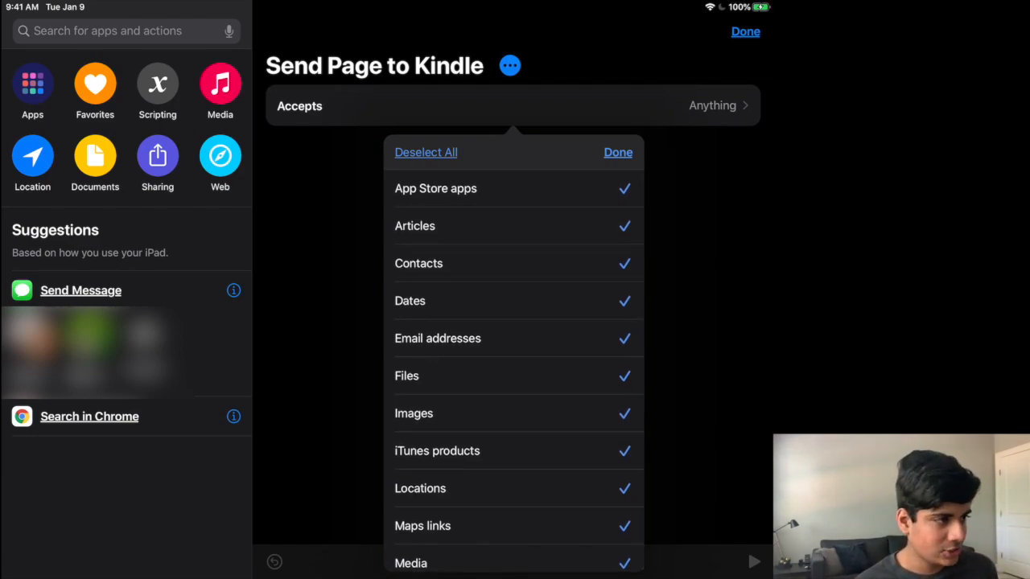
click(514, 188)
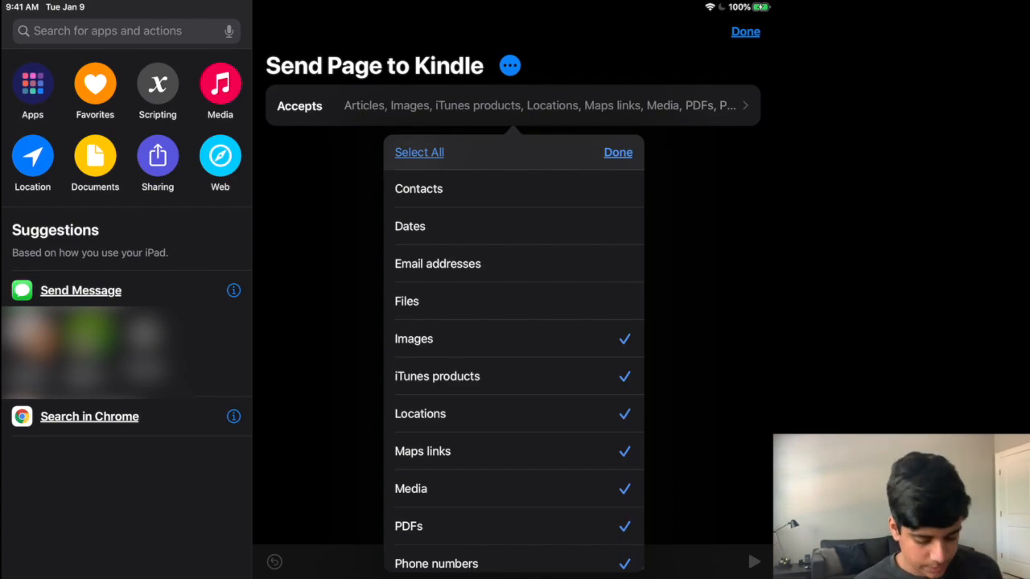
scroll(down, 3)
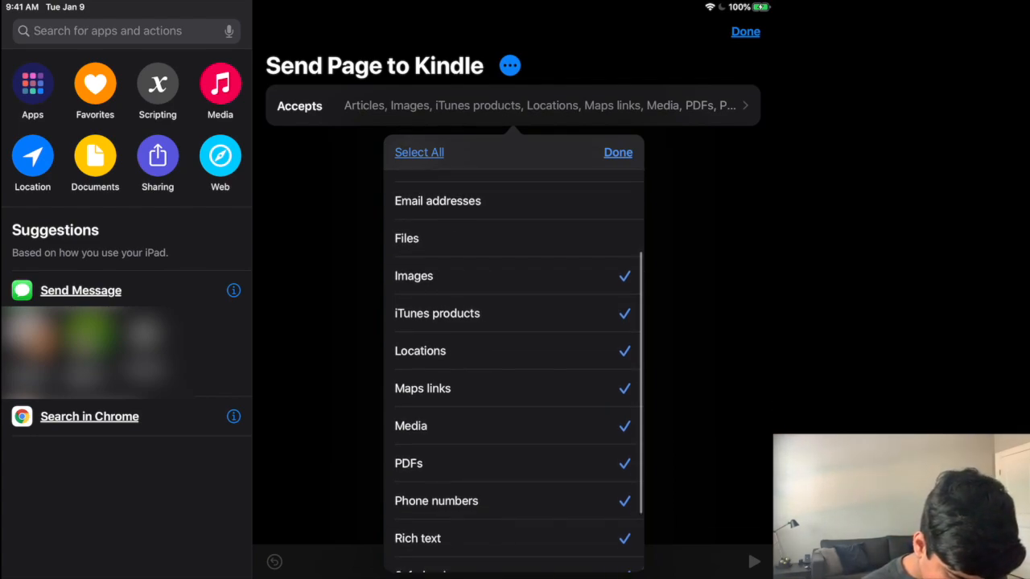
scroll(down, 3)
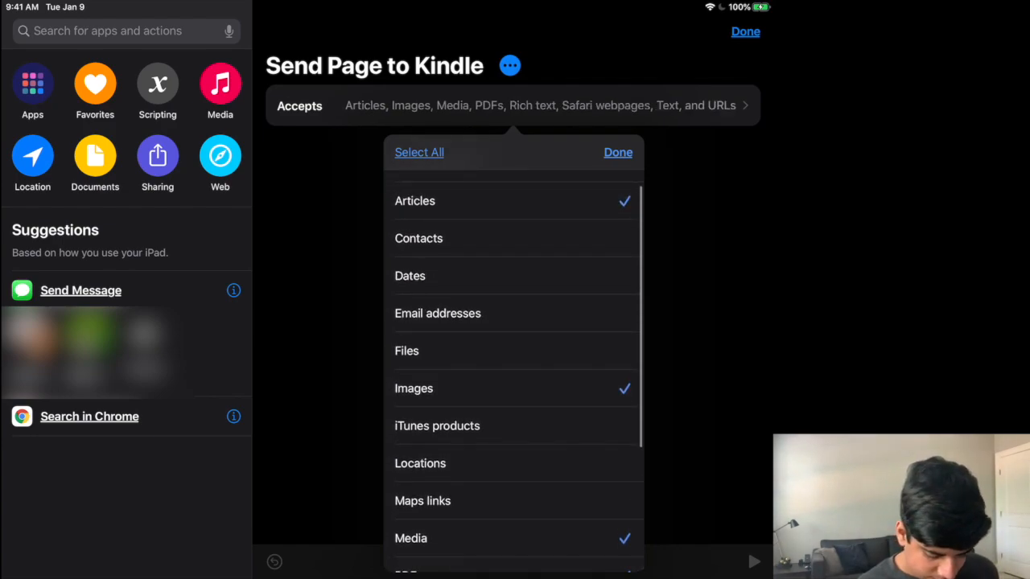
scroll(down, 3)
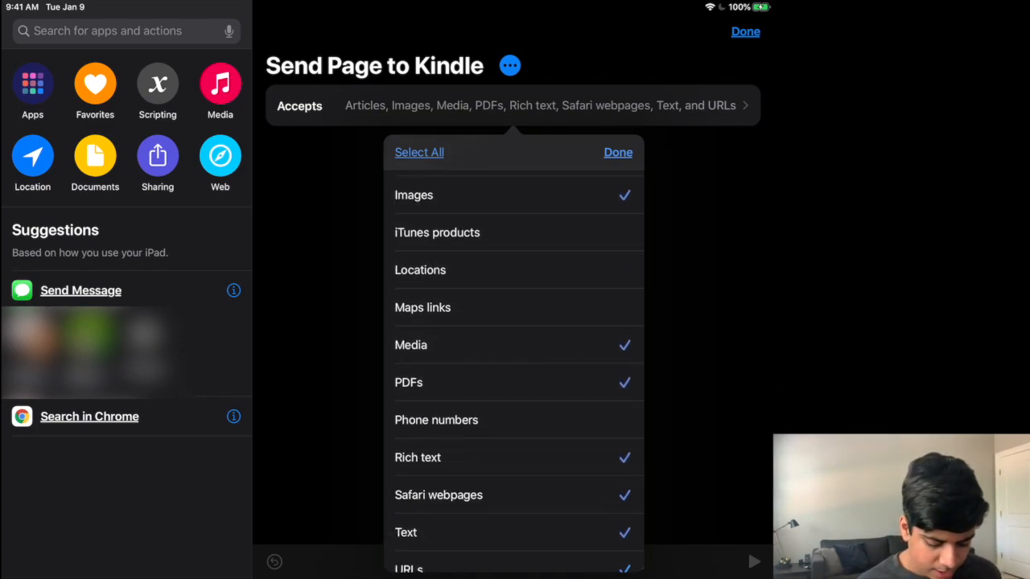
click(515, 345)
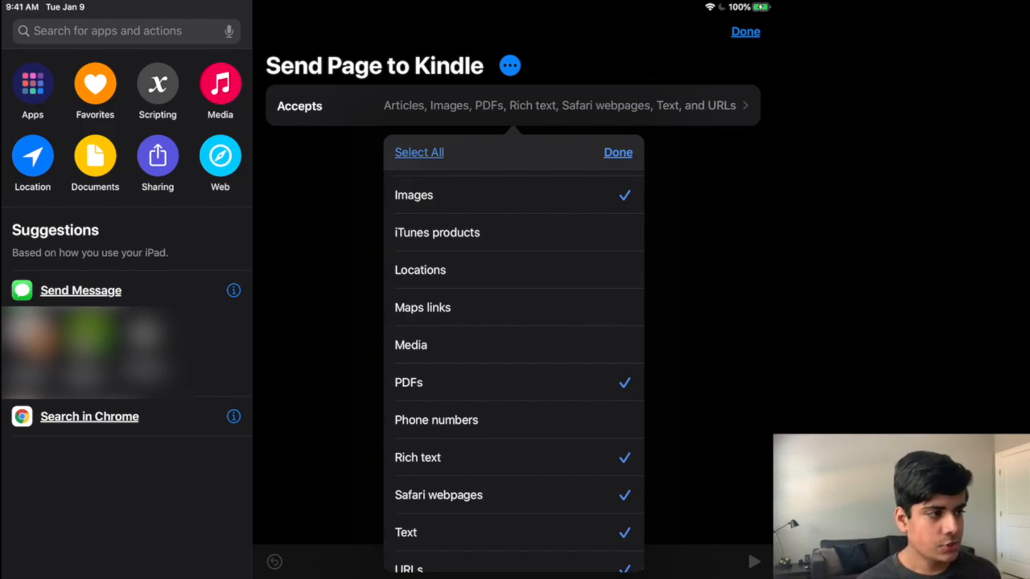
scroll(down, 3)
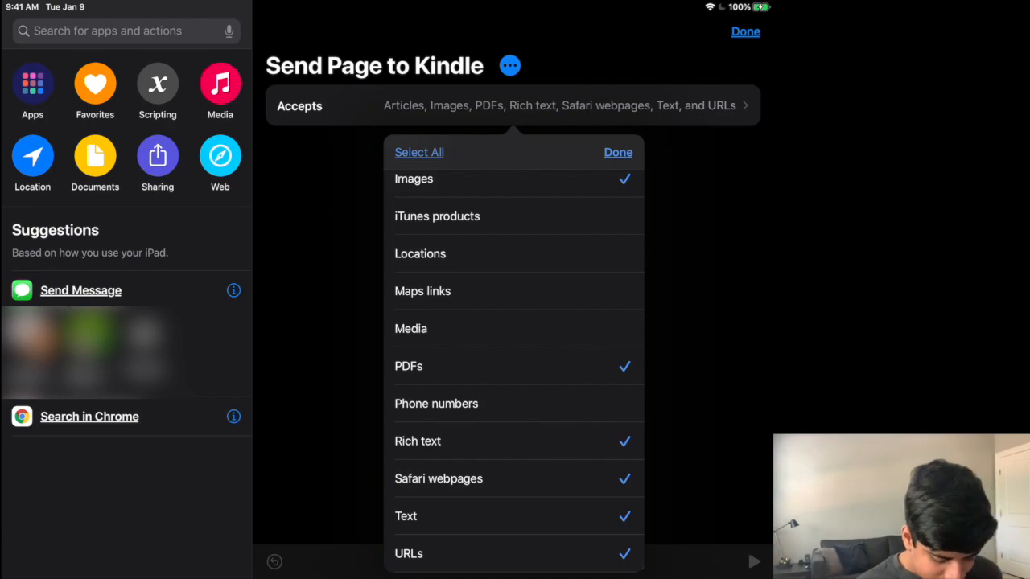
click(617, 152)
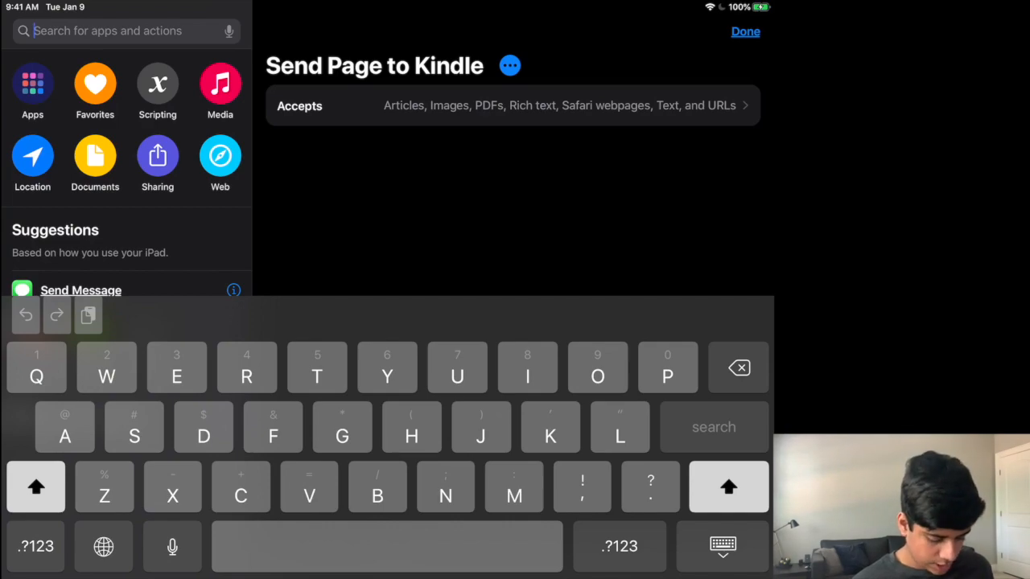
Search 'Make PDF' and add the Make PDF action as the first step.
text(Make)
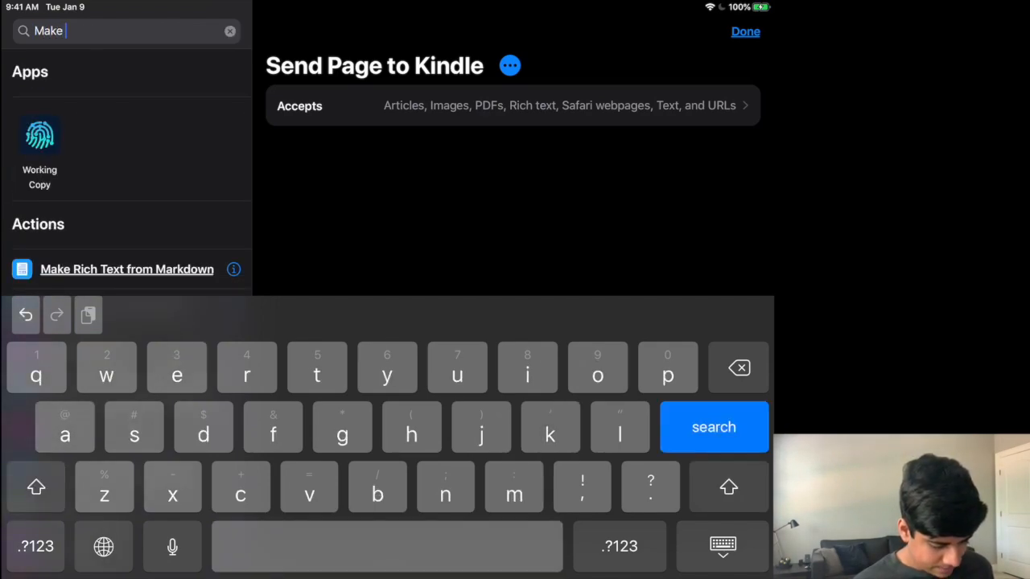
text(PD)
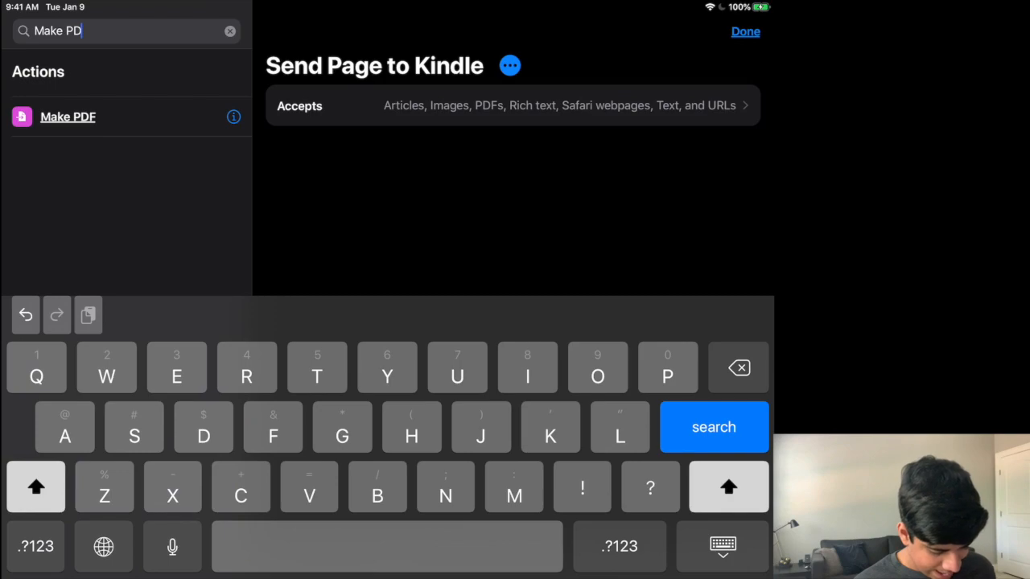
text(F)
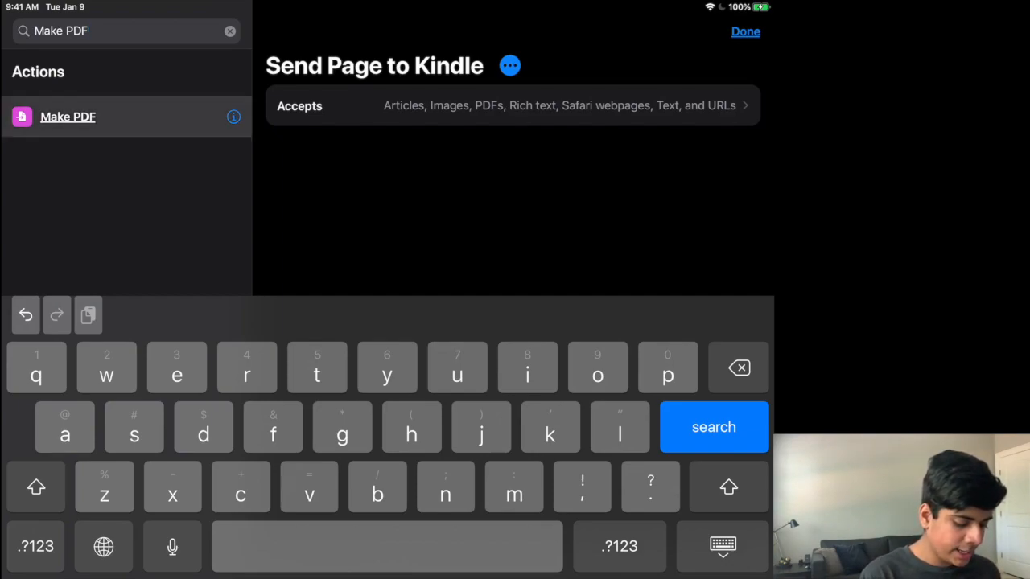
click(67, 117)
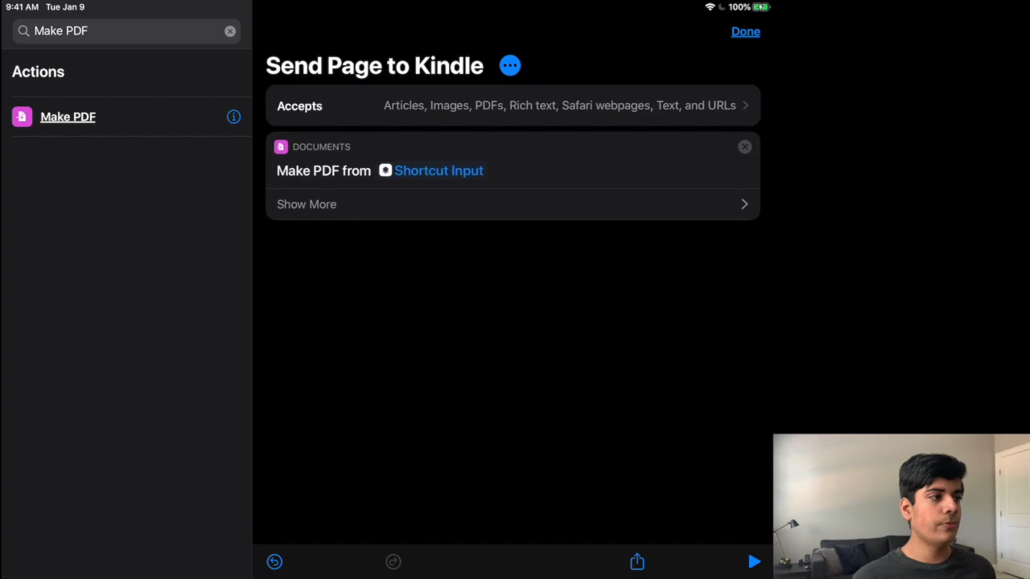
Clear the search and reset Make PDF's source to the Shortcut Input magic variable.
click(230, 31)
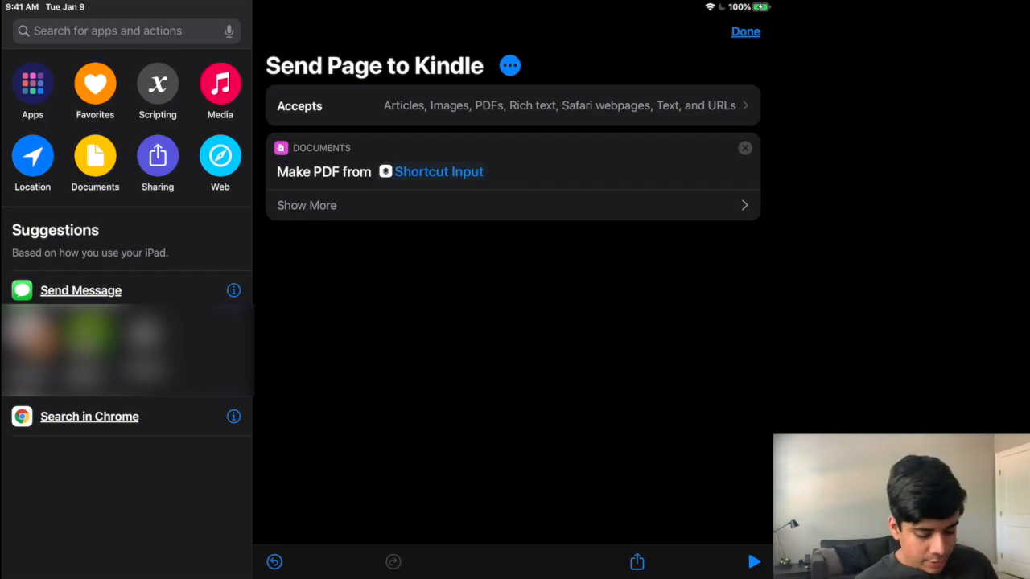
click(438, 171)
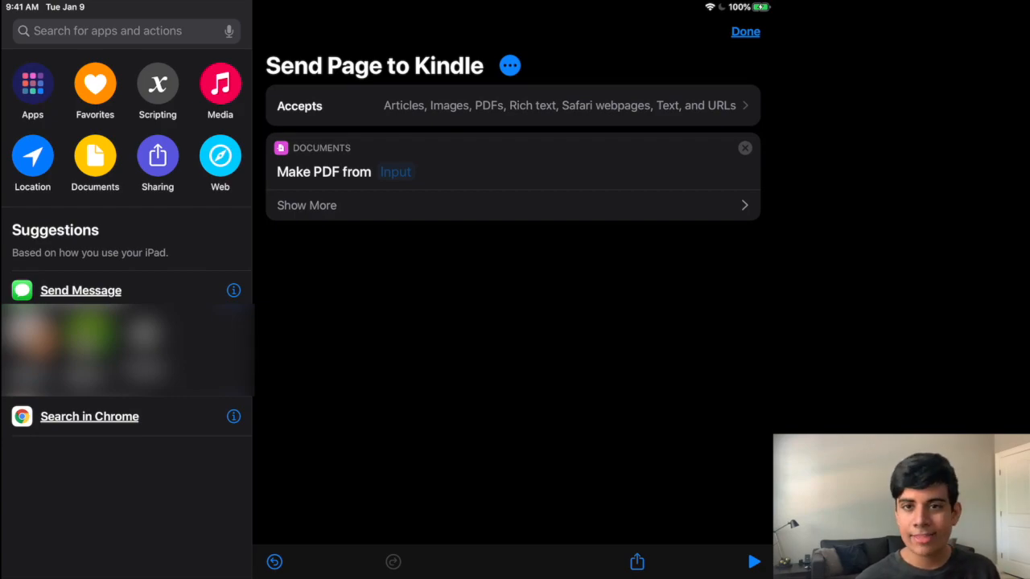
click(395, 172)
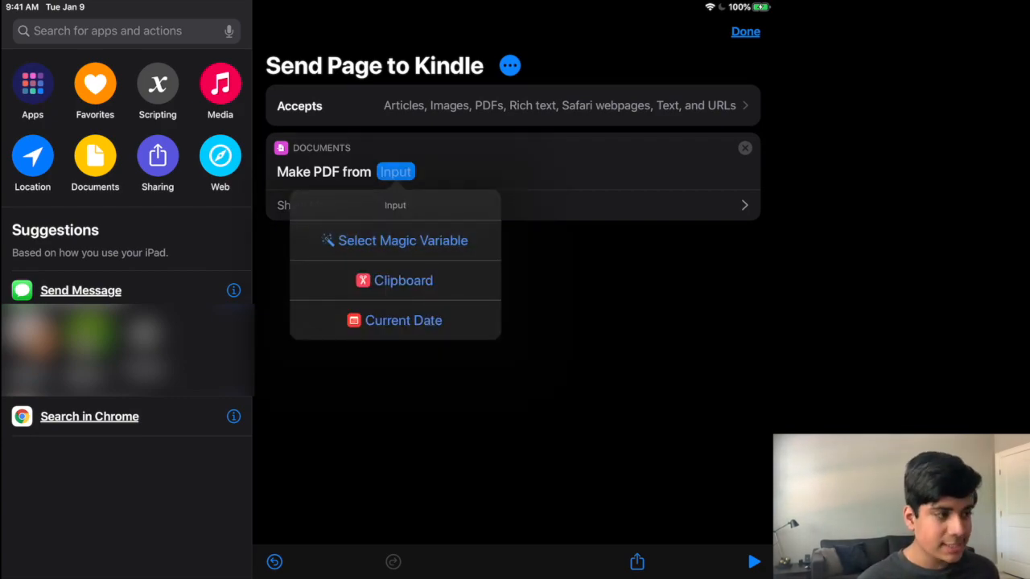
click(395, 240)
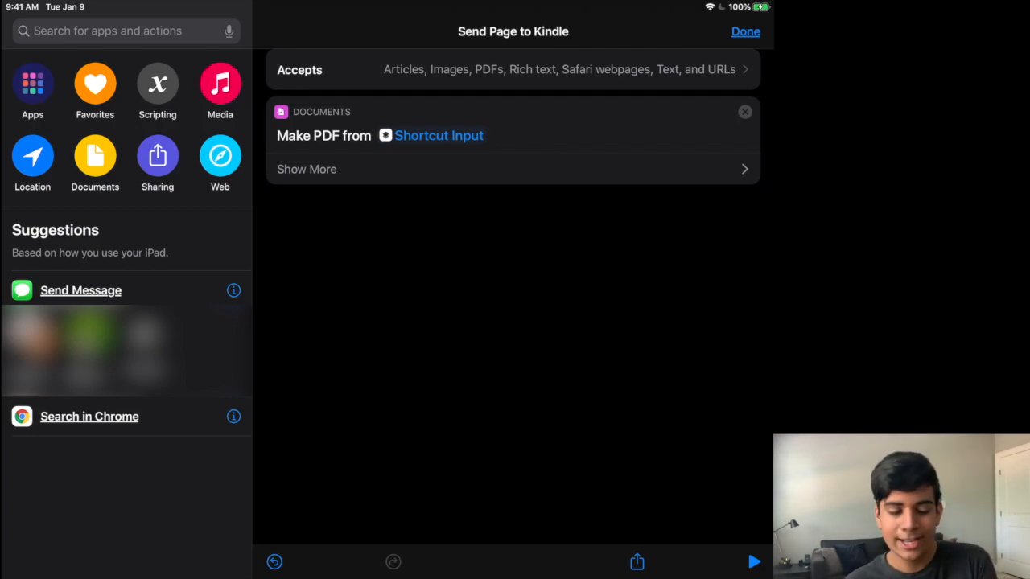
Search 'Send' and add the Send Email action after Make PDF.
click(112, 31)
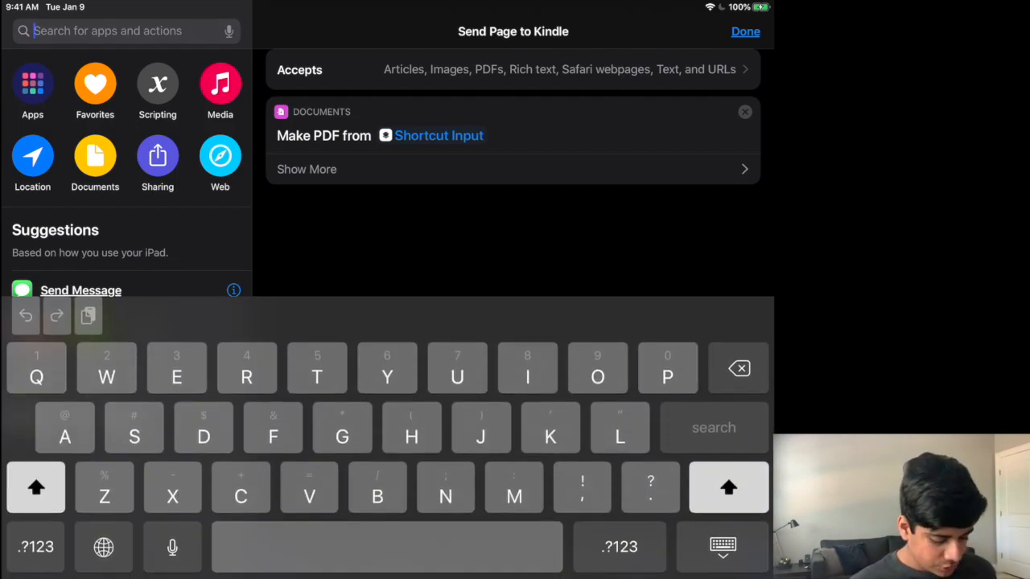
text(Send em)
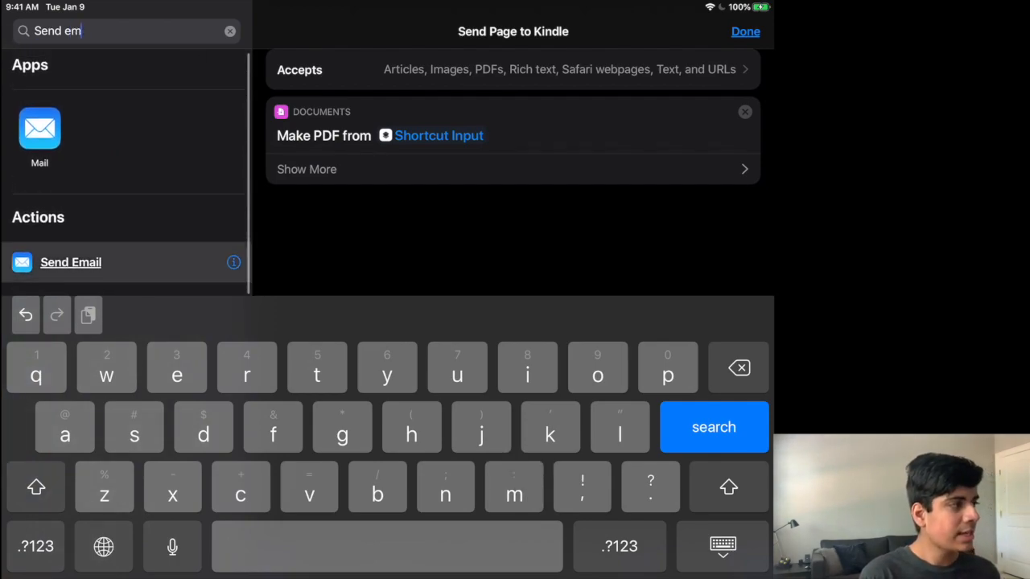
click(71, 262)
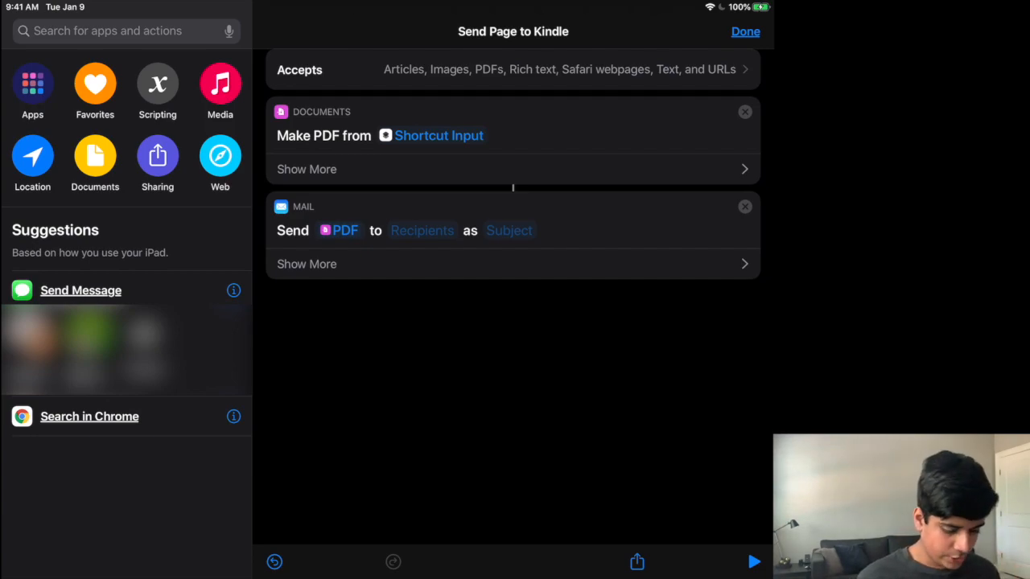
click(422, 231)
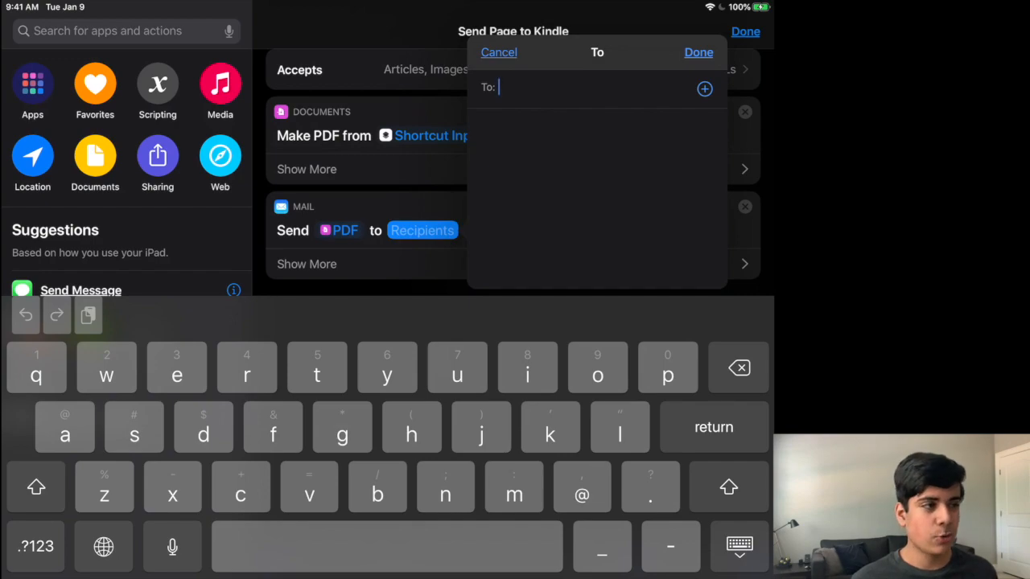
text(YOUR)
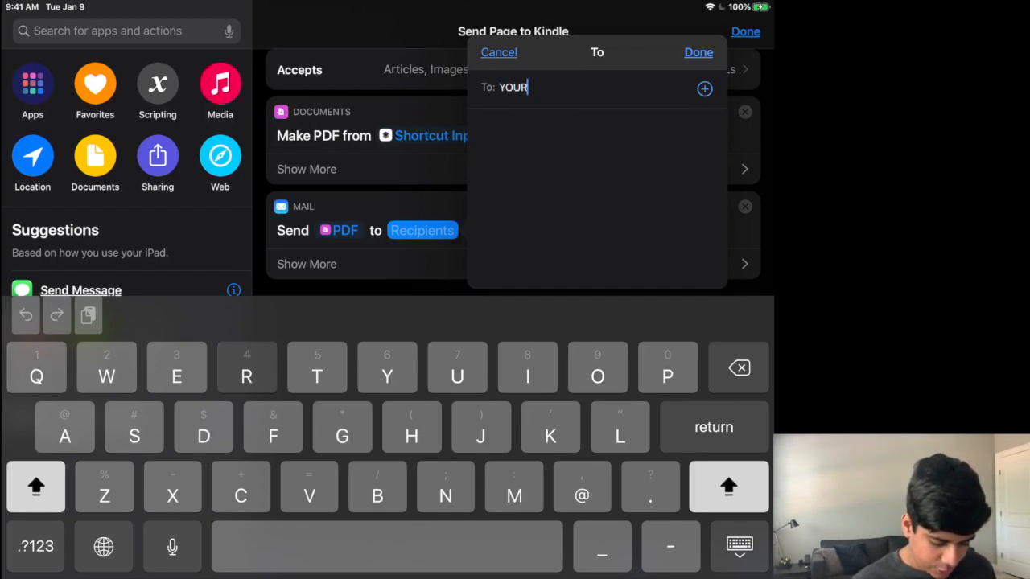
key(space)
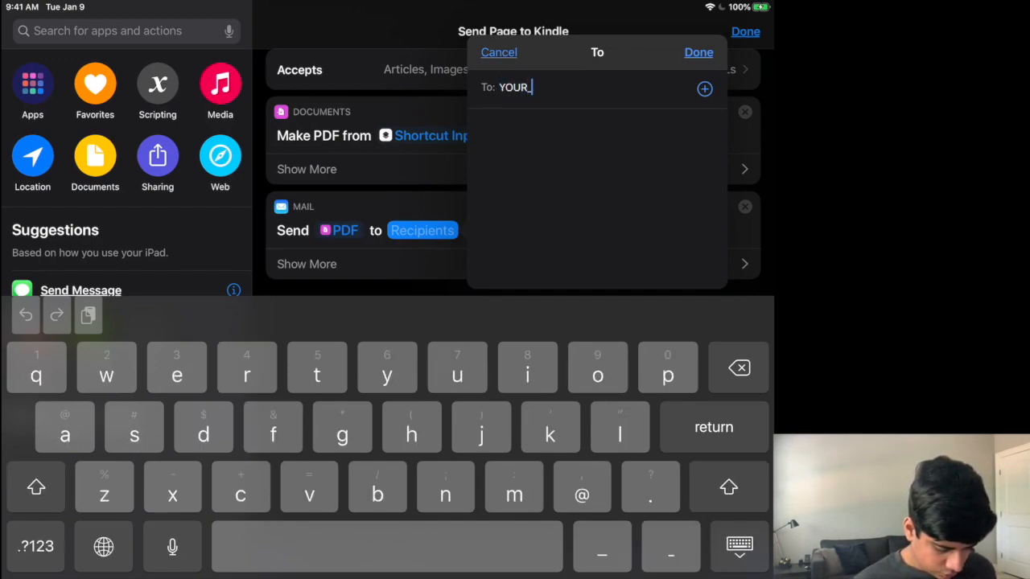
text(EMAIL_)
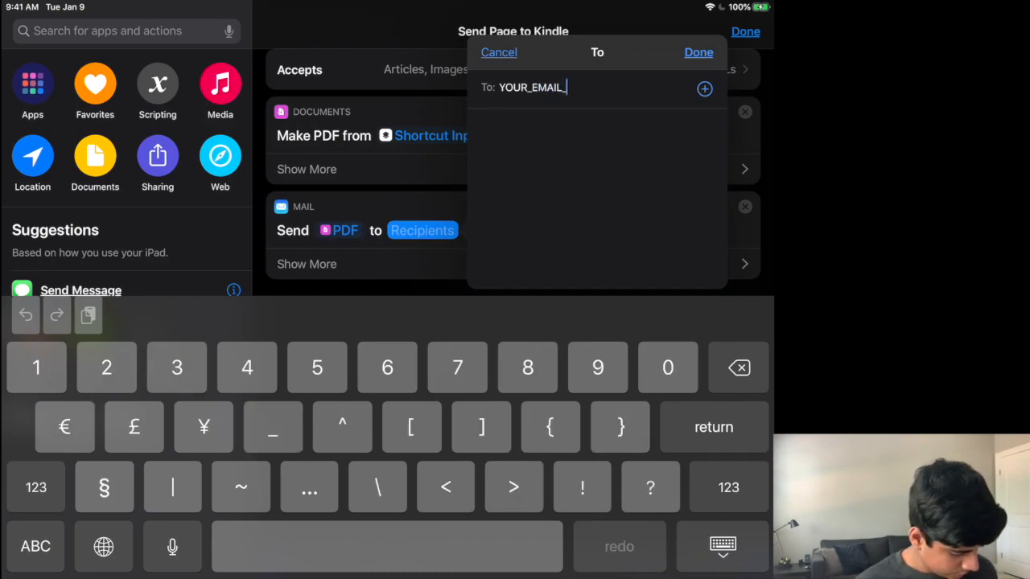
click(33, 547)
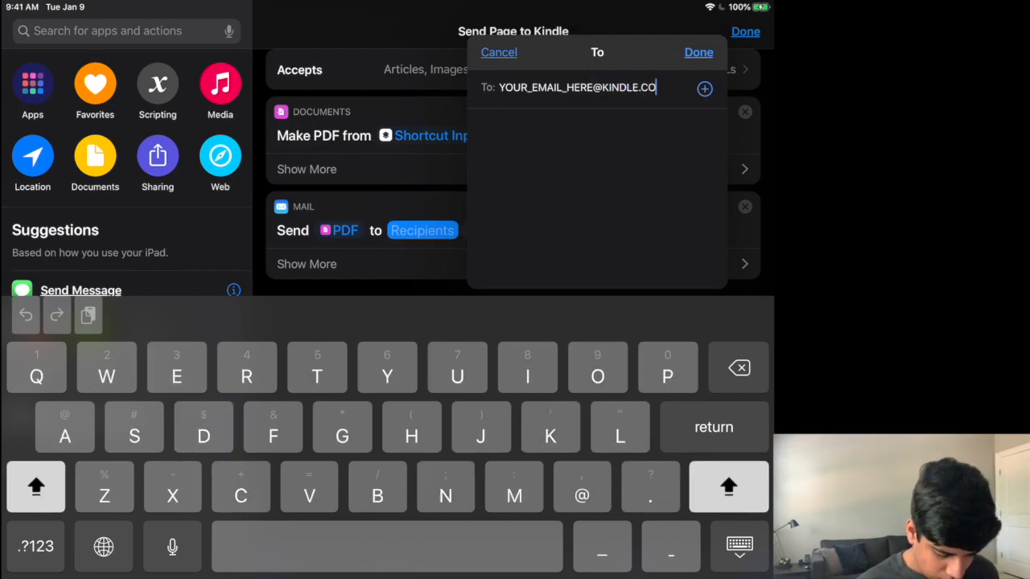
click(698, 52)
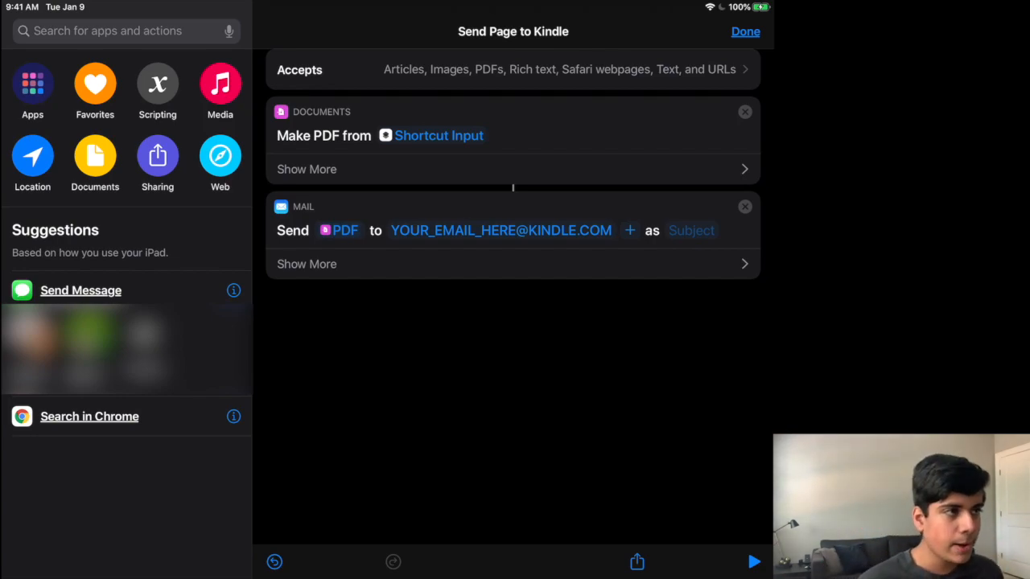
click(744, 33)
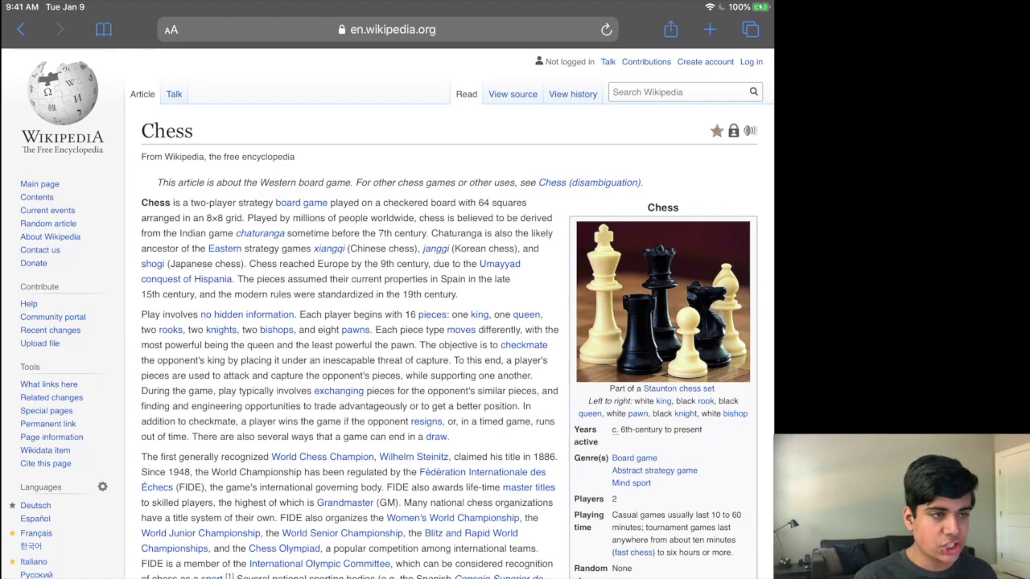
Run Send Page to Kindle from Safari's share sheet on the Chess article.
click(670, 29)
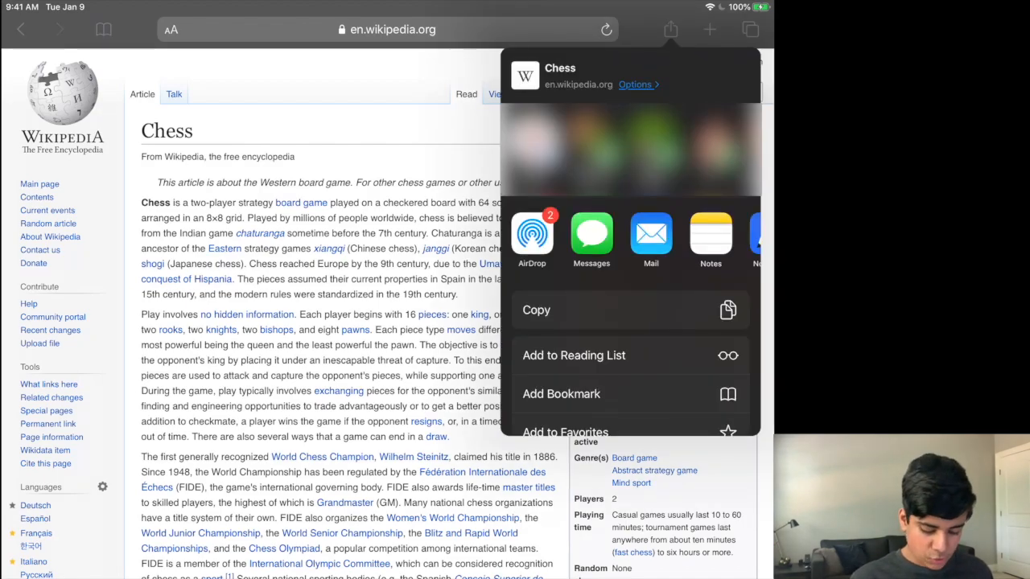
scroll(down, 3)
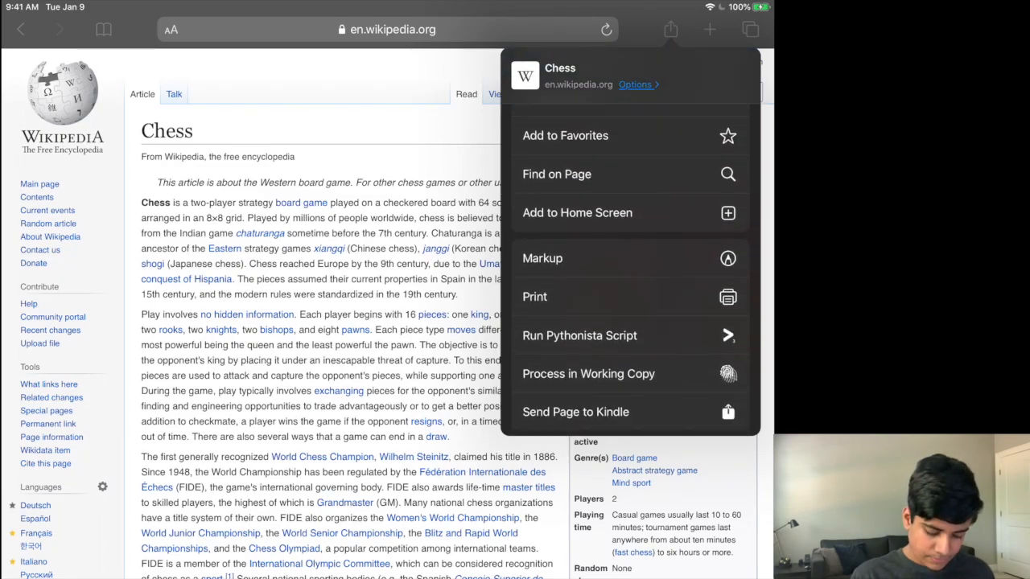
scroll(down, 3)
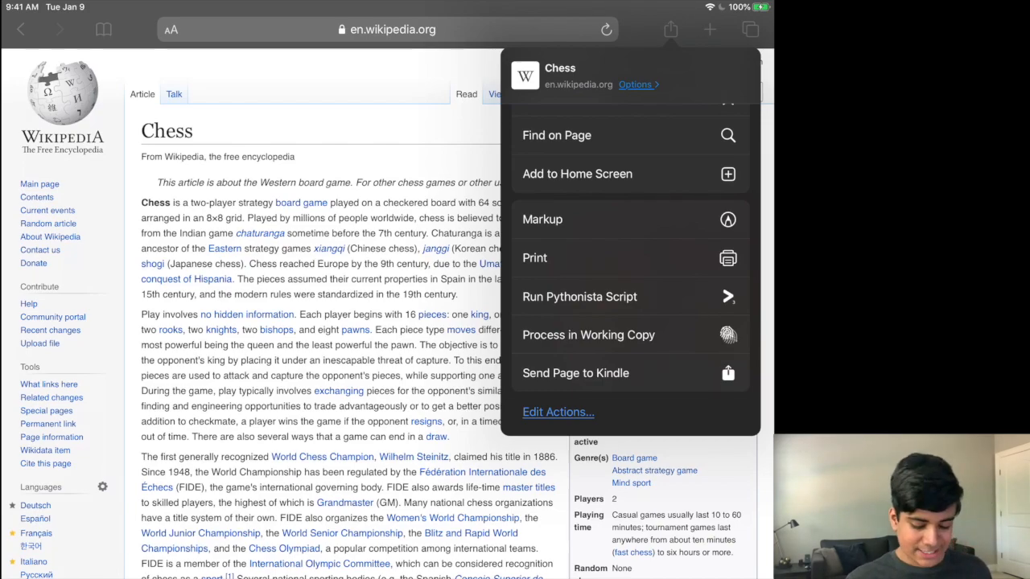
click(575, 373)
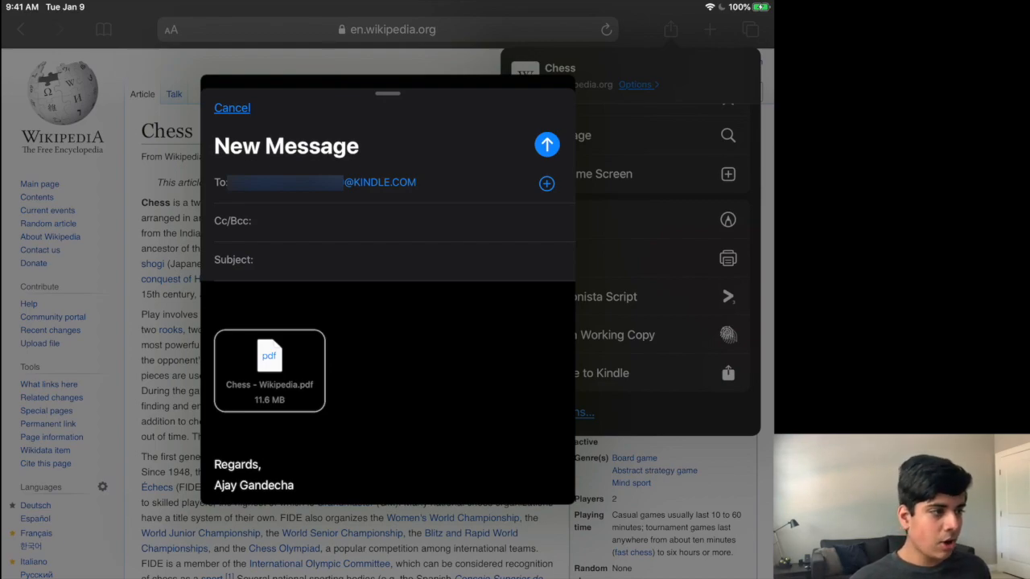
Send the new email with Chess - Wikipedia.pdf to the Kindle address.
click(546, 145)
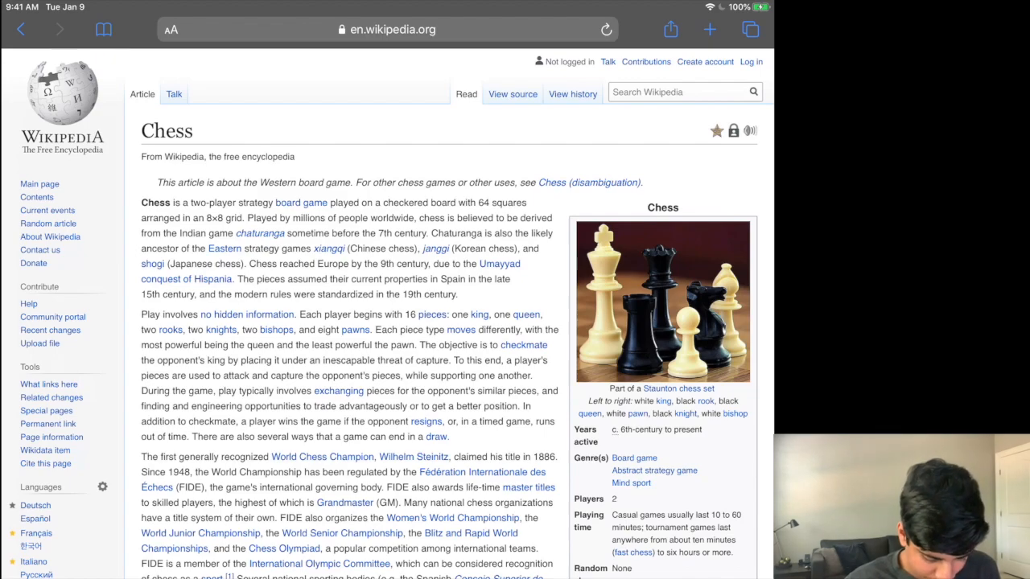
Open the Wikipedia Board game article and scroll its share sheet to Send Page to Kindle.
click(300, 202)
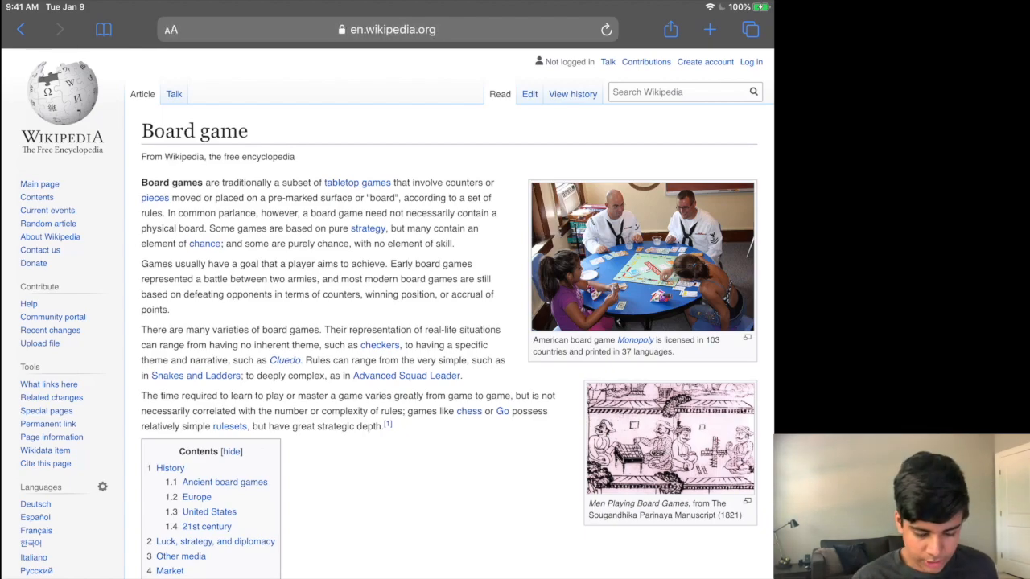
click(670, 30)
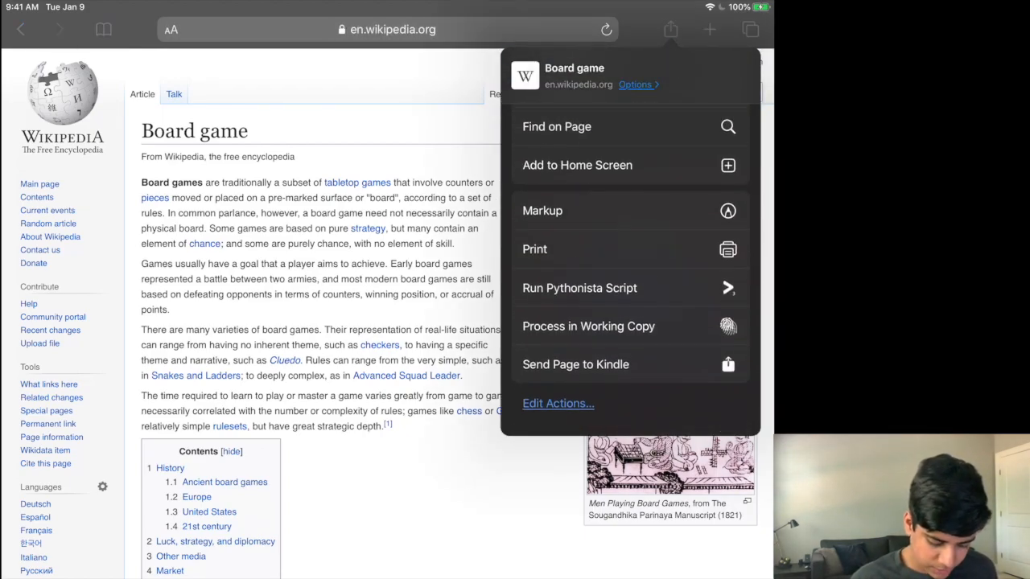
scroll(down, 3)
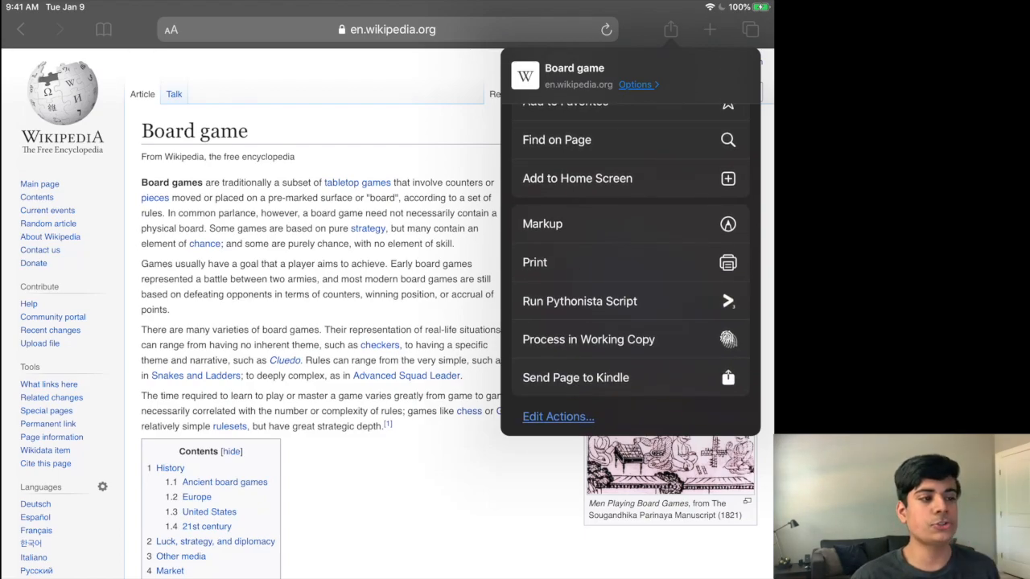